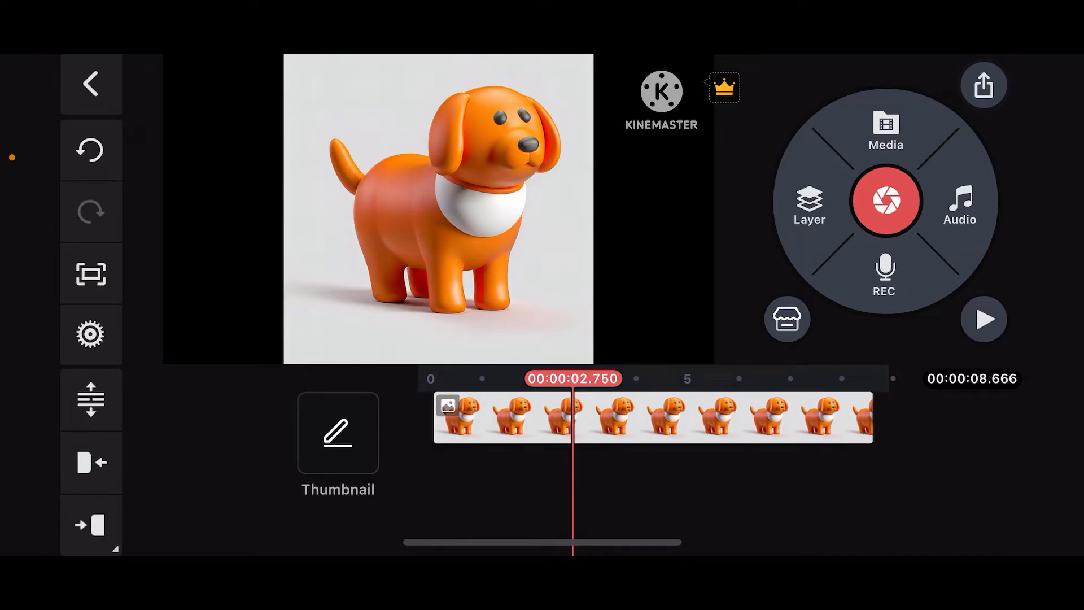
Step: Bring up the Layer submenu with Media, Effect, Text, Sticker and Handwriting choices
{"action": "left_click", "coordinate": [808, 204]}
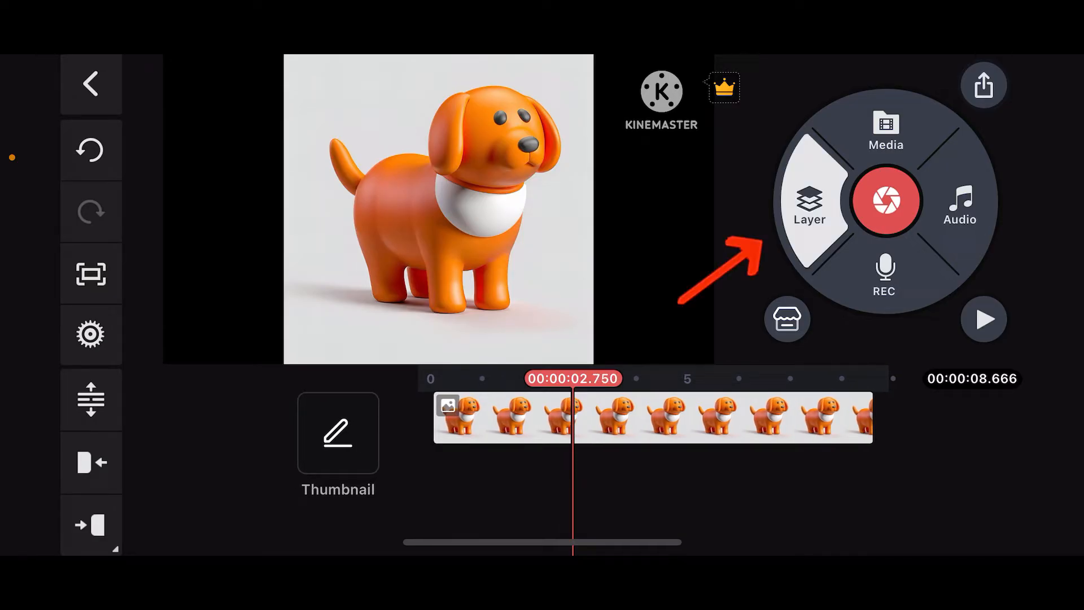
{"action": "left_click", "coordinate": [808, 205]}
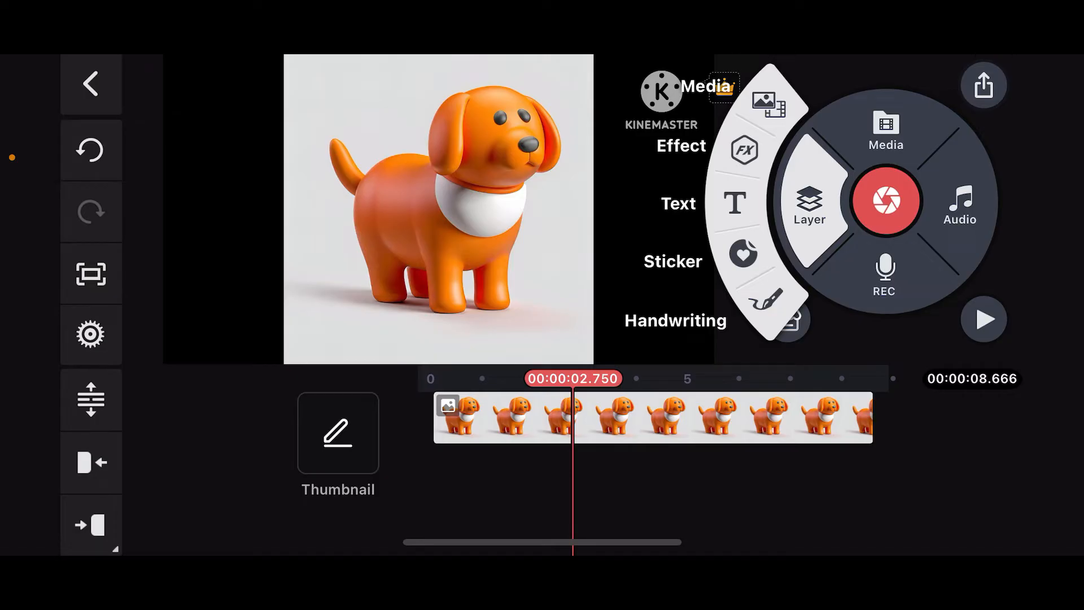
Step: Choose Media to browse photos and videos for a new layer
{"action": "left_click", "coordinate": [885, 131]}
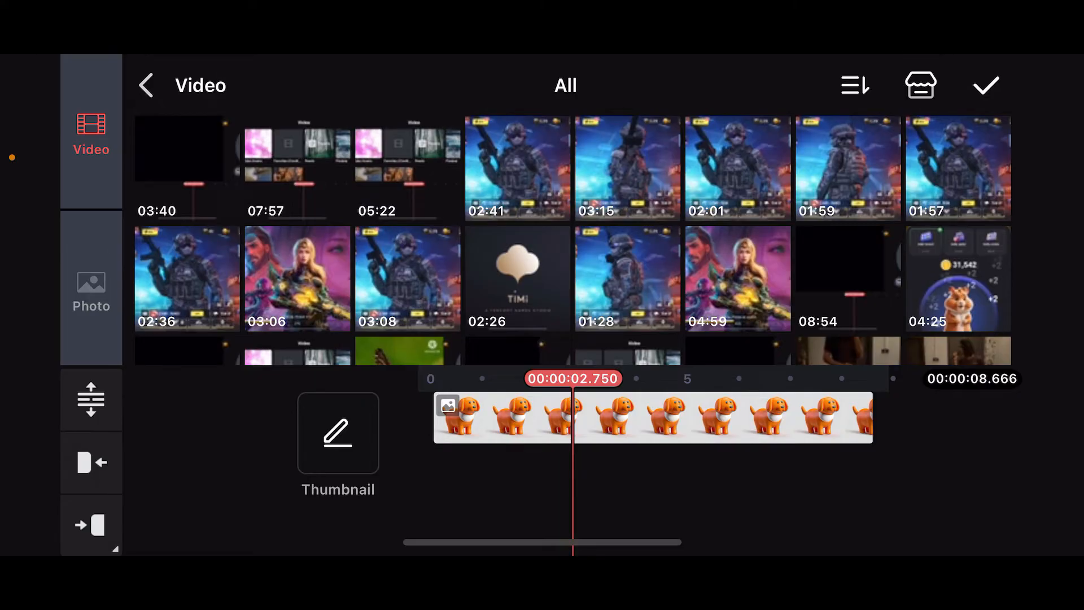
Step: Browse photos and add the blurred bokeh image as a layer over the dog clip
{"action": "left_click", "coordinate": [90, 290]}
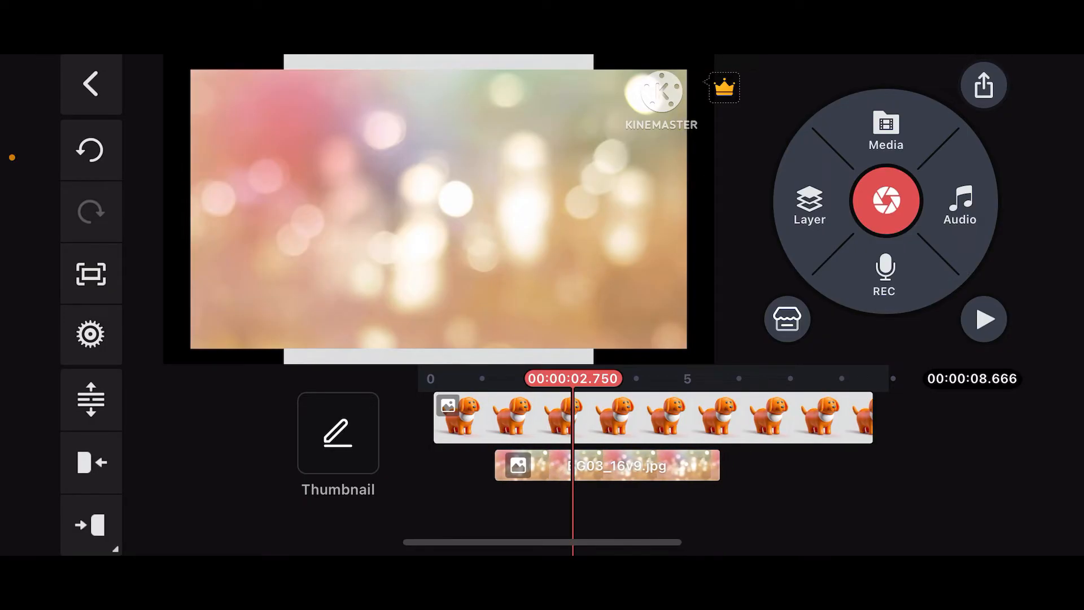
Step: Enlarge the bokeh layer until it covers the whole preview frame
{"action": "left_click", "coordinate": [607, 465]}
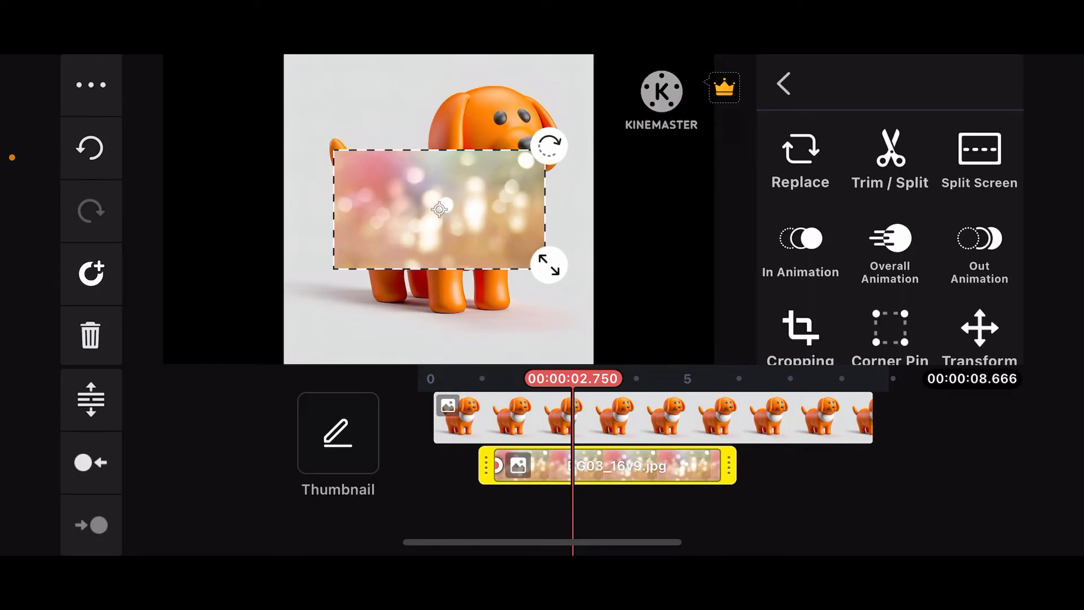
{"action": "left_click_drag", "start_coordinate": [439, 210], "coordinate": [414, 270]}
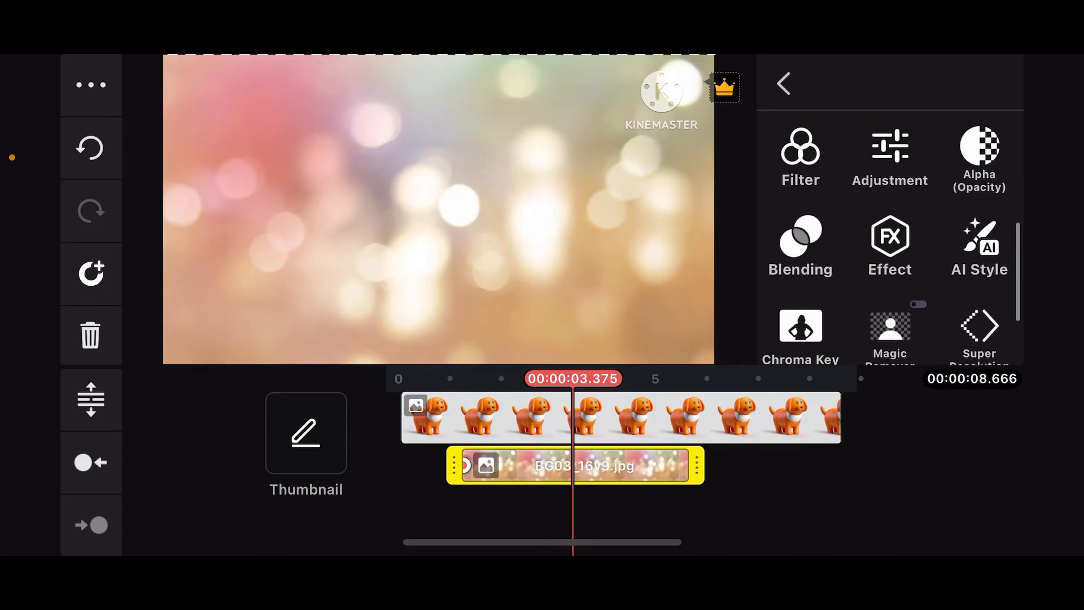
Step: Set the bokeh layer's Alpha (Opacity) to 50 in Normal blending mode
{"action": "left_click", "coordinate": [800, 247]}
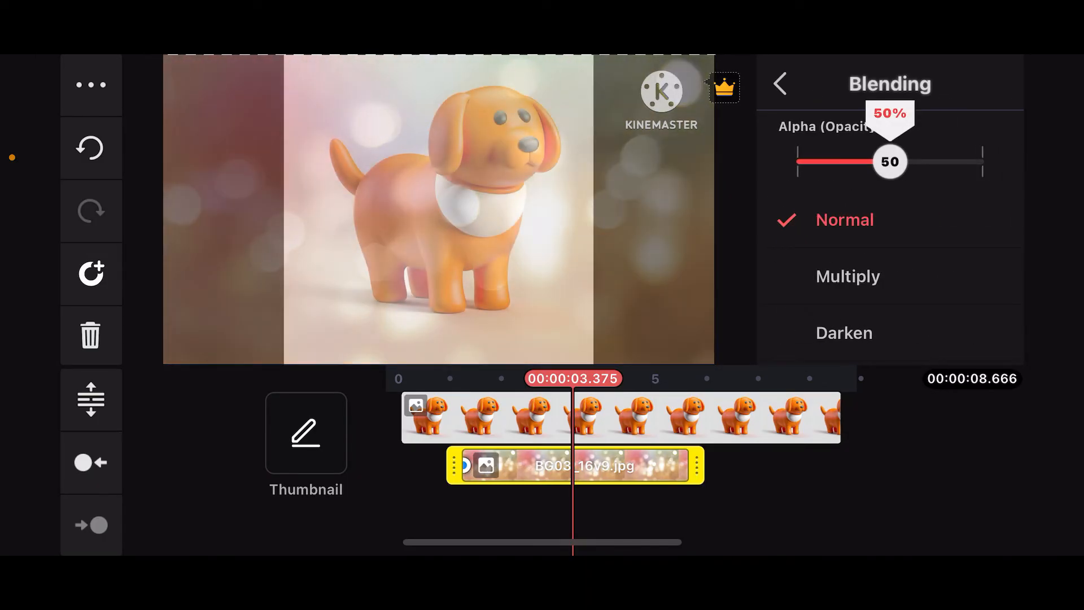
{"action": "left_click", "coordinate": [782, 83]}
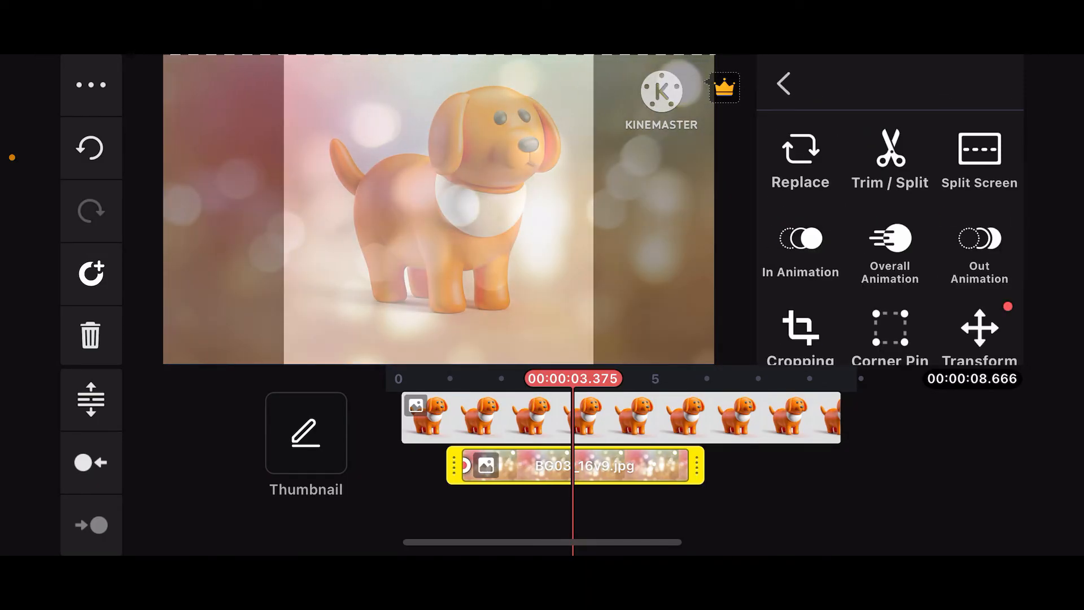